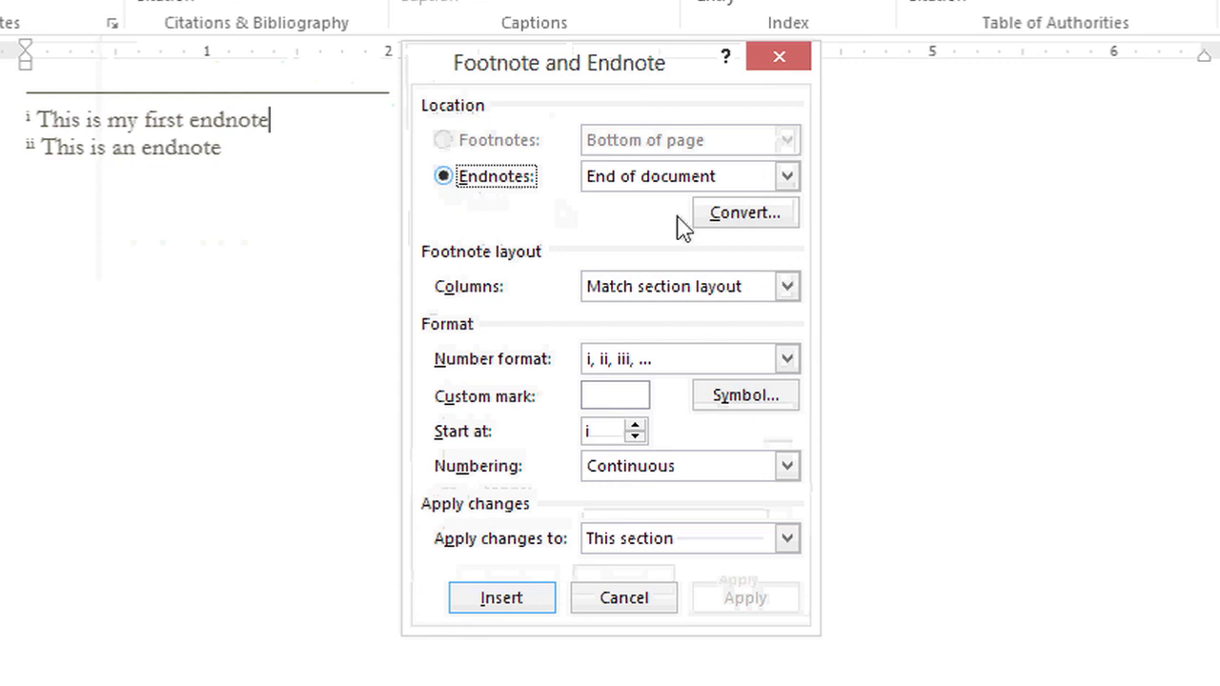
# Review the endnote location choices and close the dialog back to the Objectives page
pyautogui.click(785, 175)
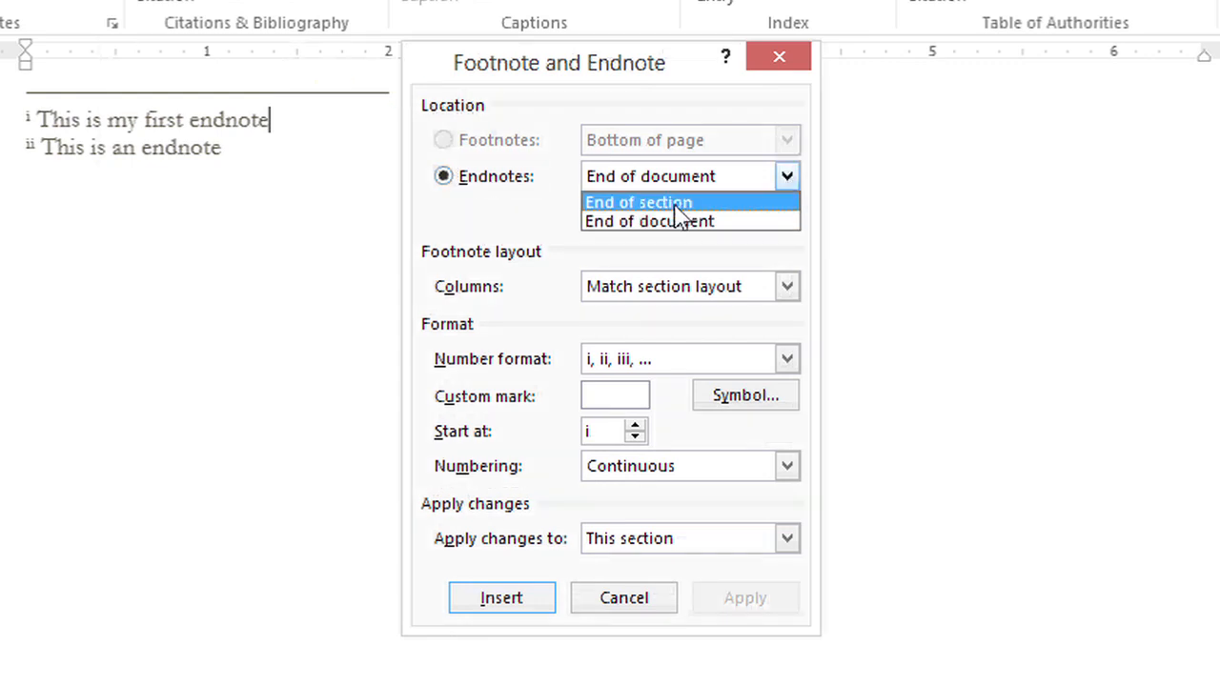
pyautogui.click(623, 599)
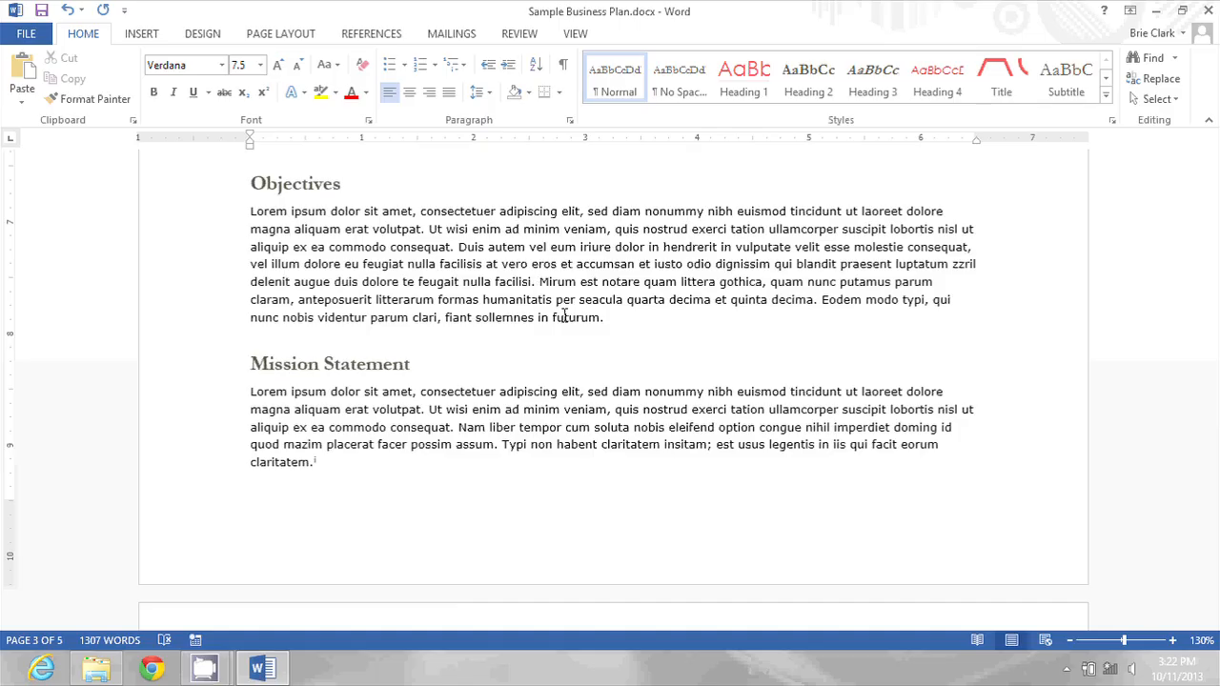
pyautogui.moveTo(454, 246)
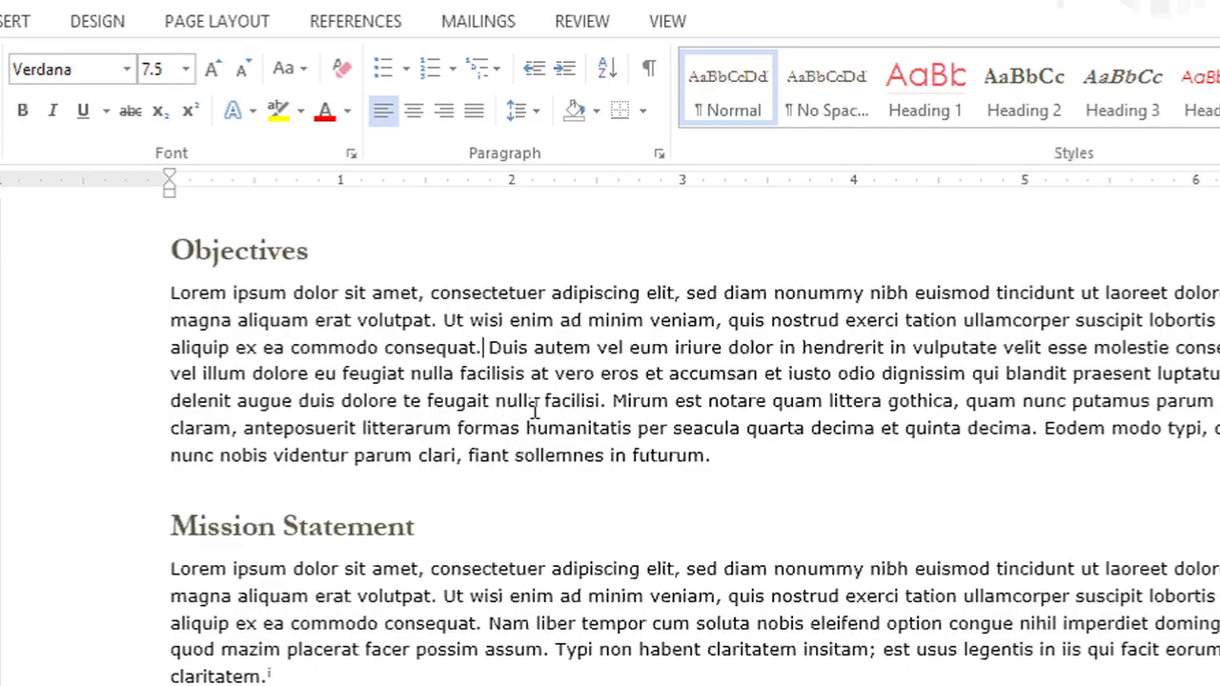
# Insert a new endnote after 'consequat.' in the Objectives paragraph via References
pyautogui.click(354, 21)
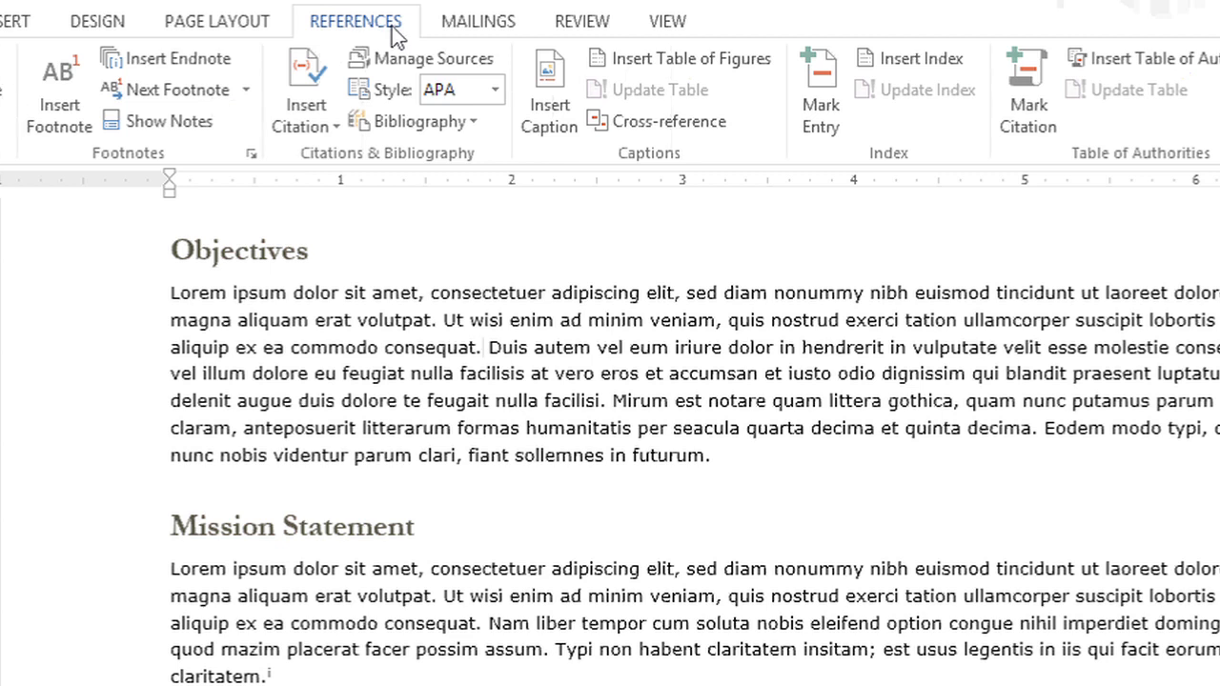
pyautogui.moveTo(167, 157)
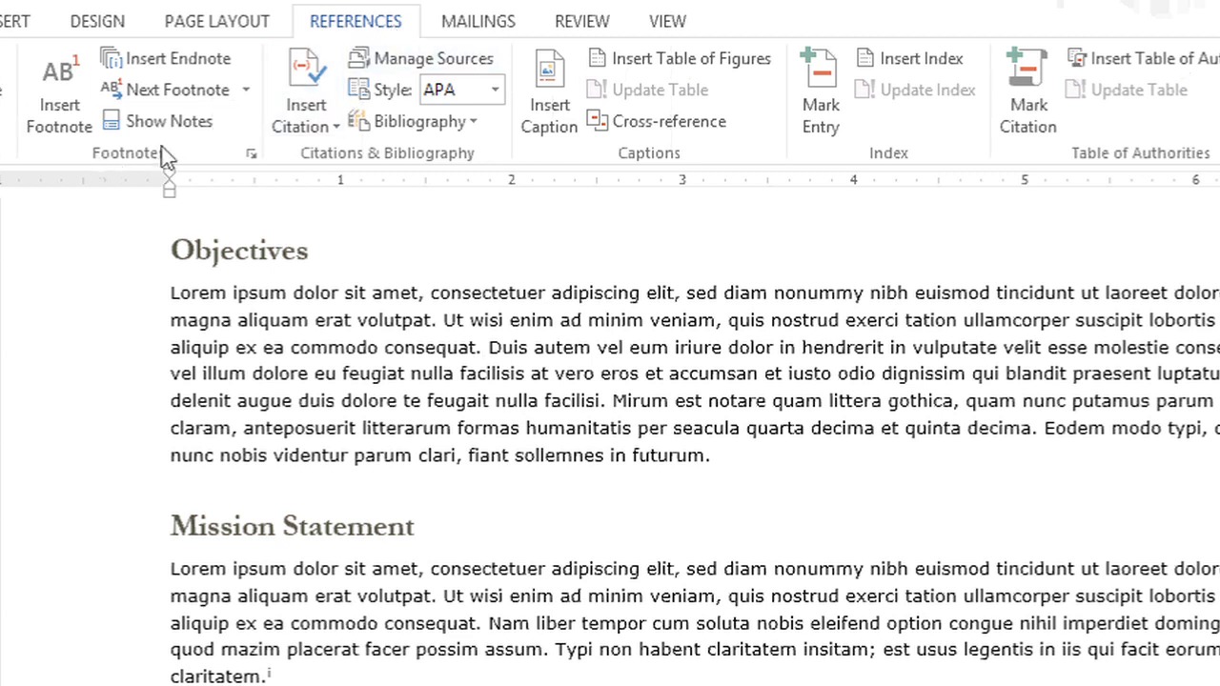
pyautogui.moveTo(168, 57)
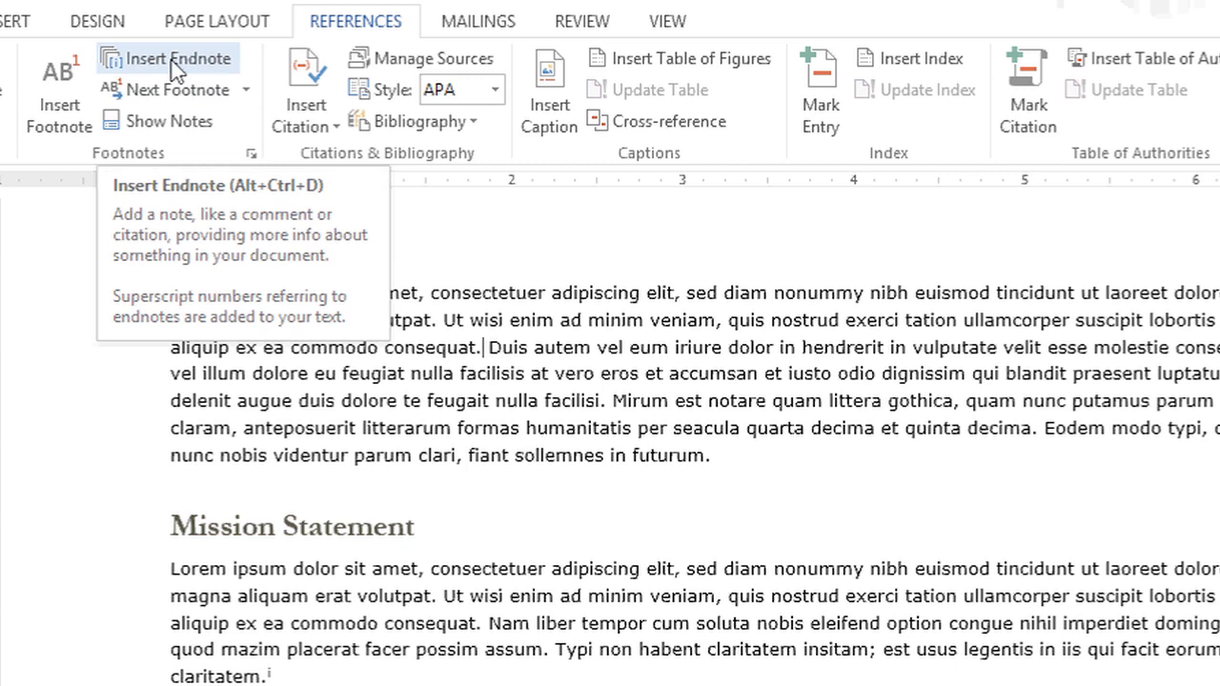
pyautogui.click(168, 57)
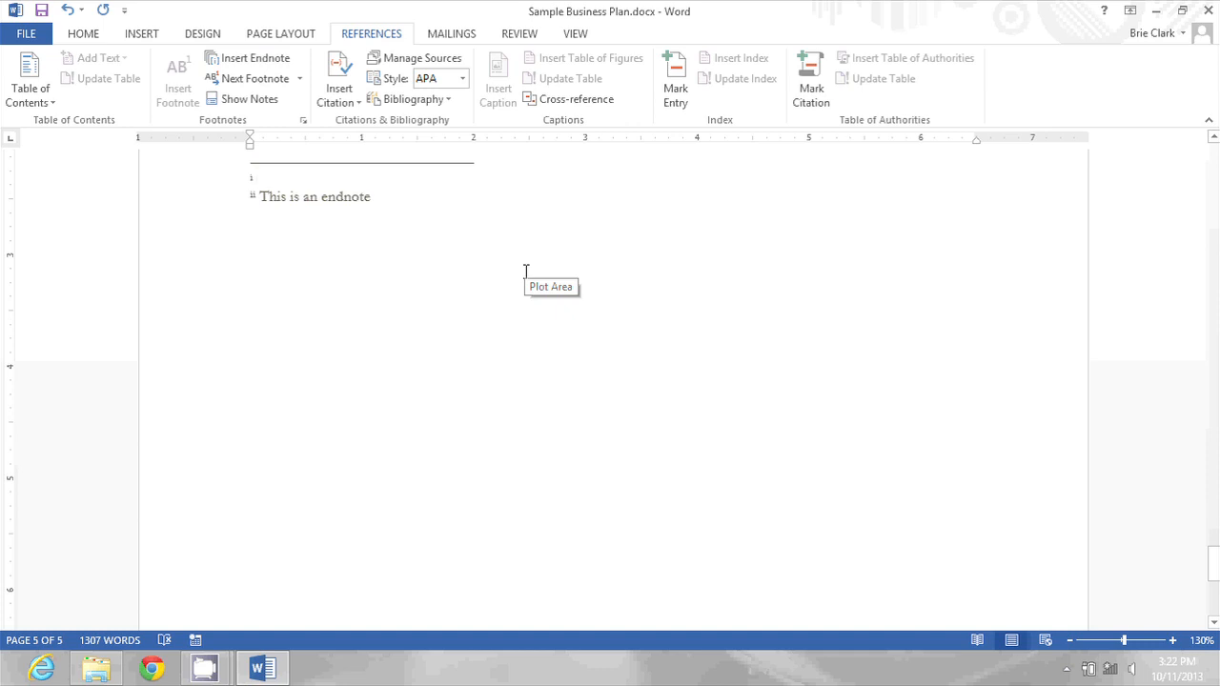
# Enter 'This is my first endnote' as the new endnote's text
pyautogui.write('This')
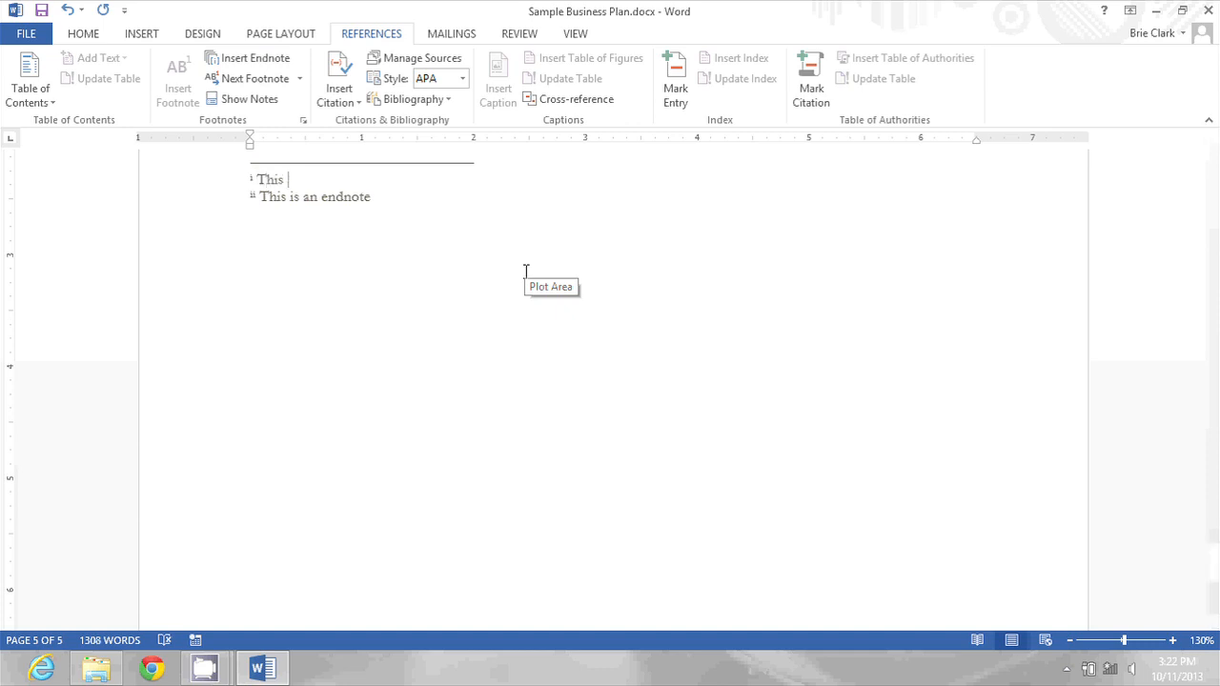
pyautogui.write('is my fir')
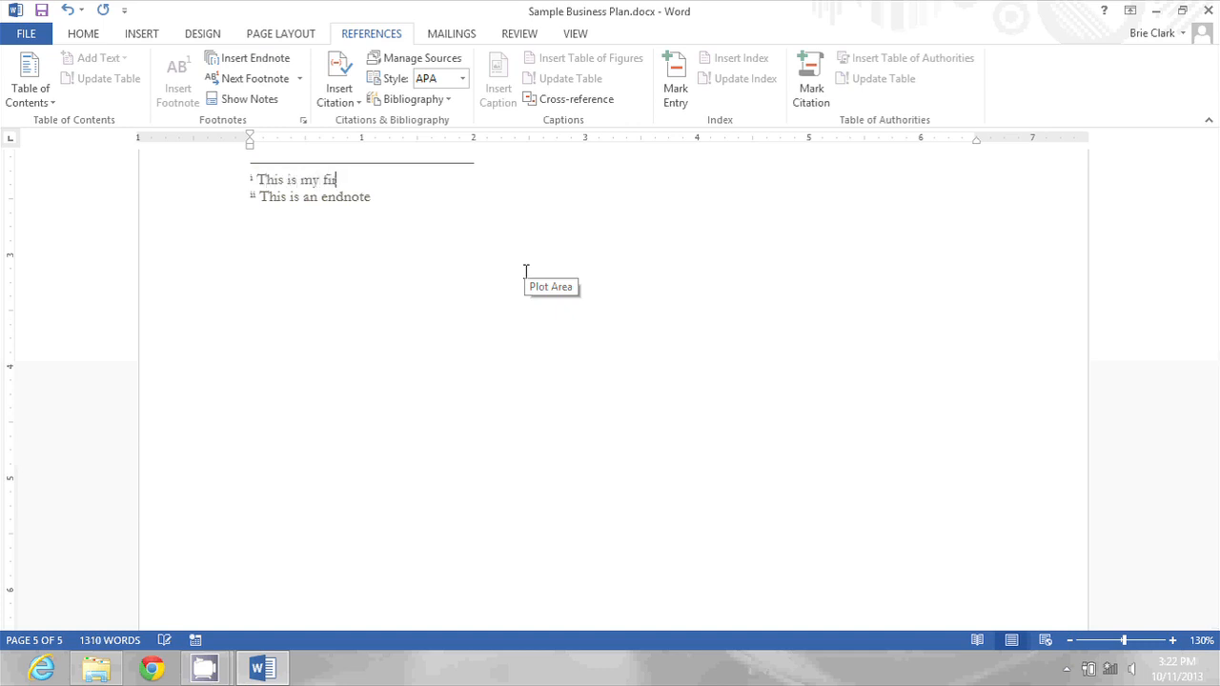
pyautogui.write('st endnote')
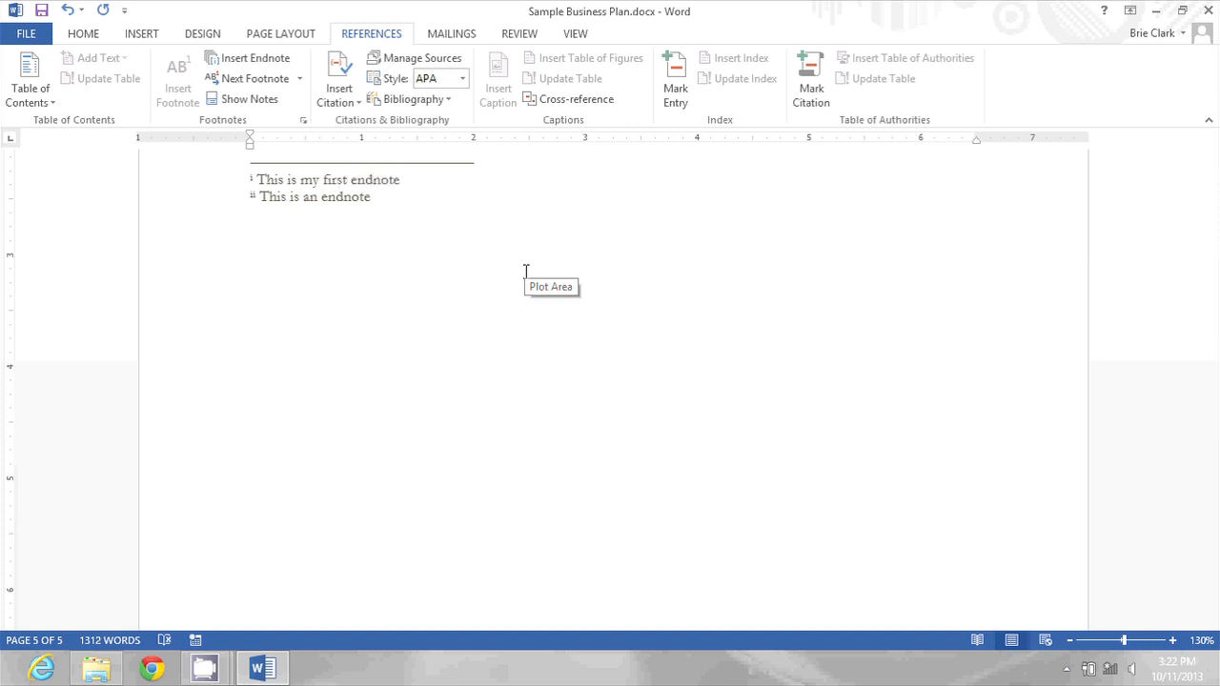
pyautogui.click(401, 179)
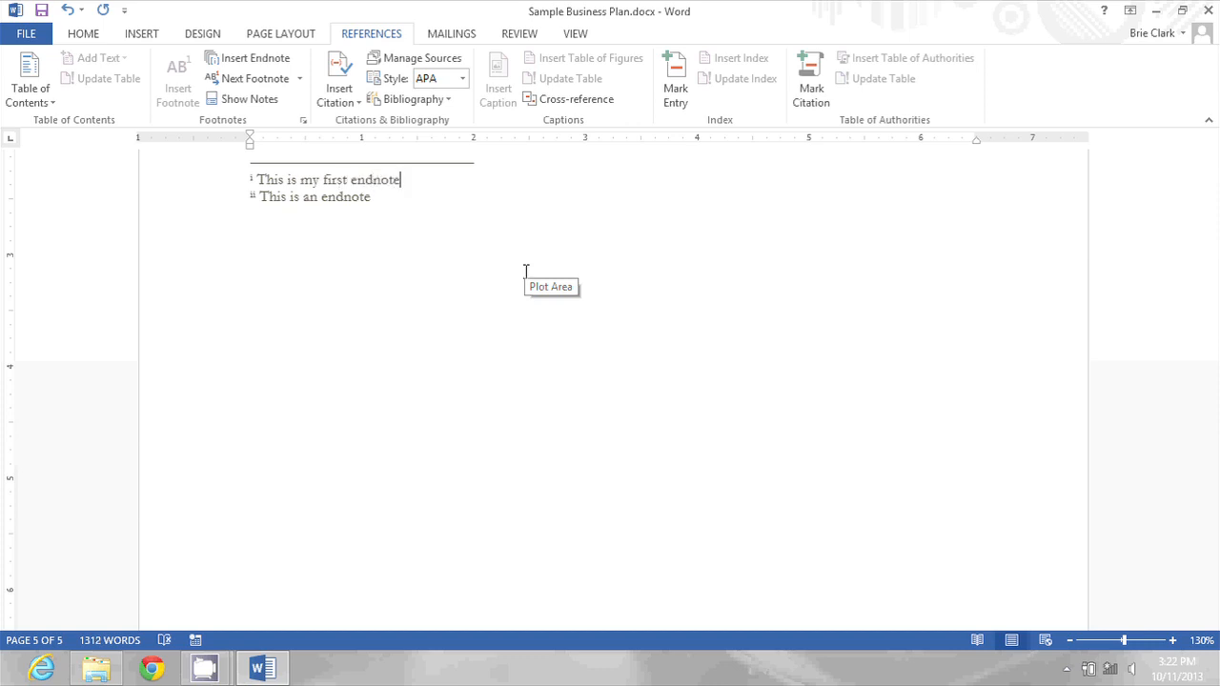
pyautogui.moveTo(496, 242)
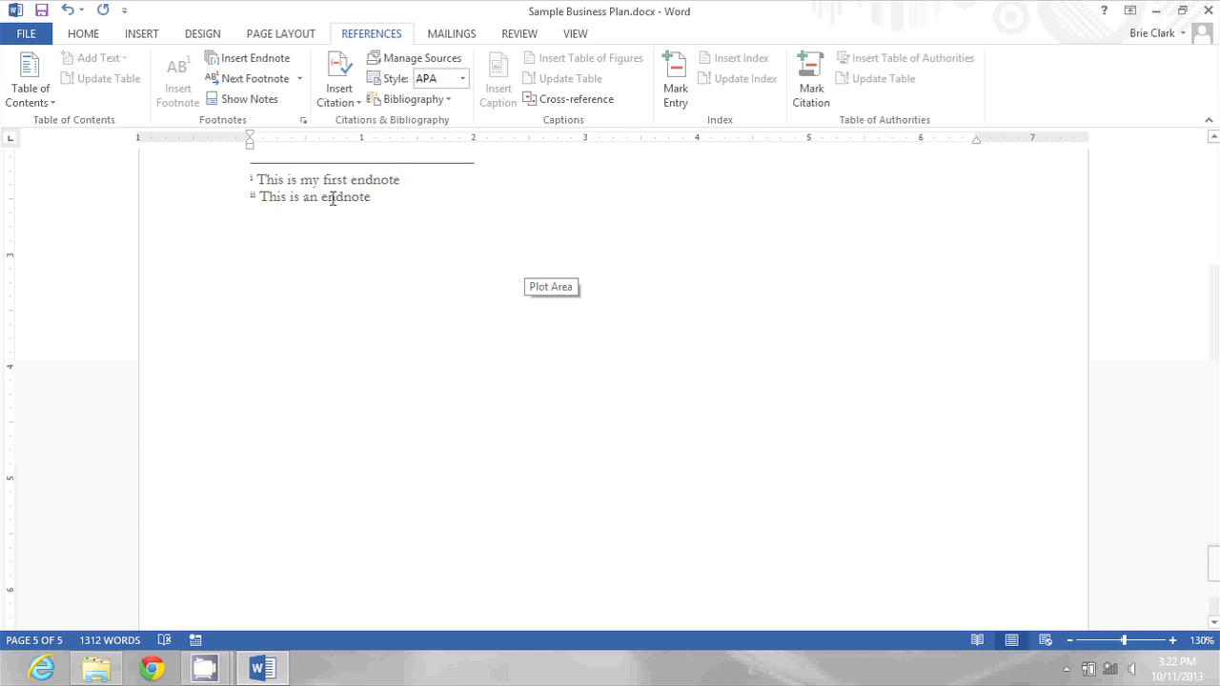
pyautogui.click(400, 179)
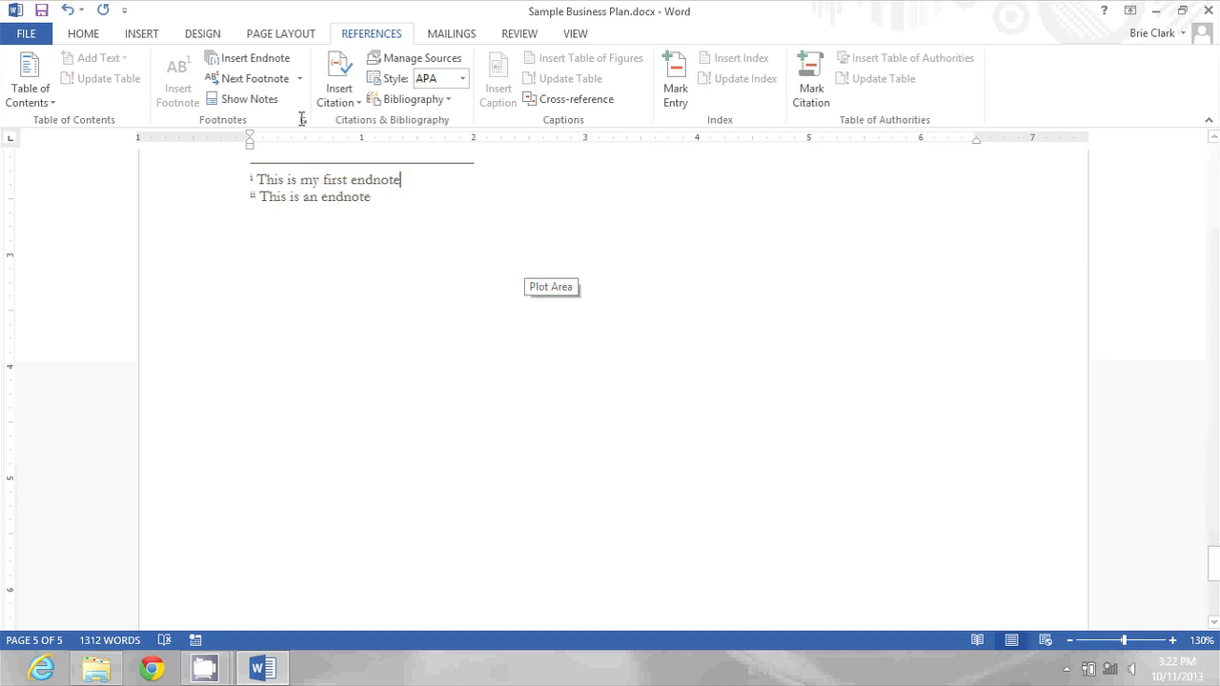
pyautogui.moveTo(303, 122)
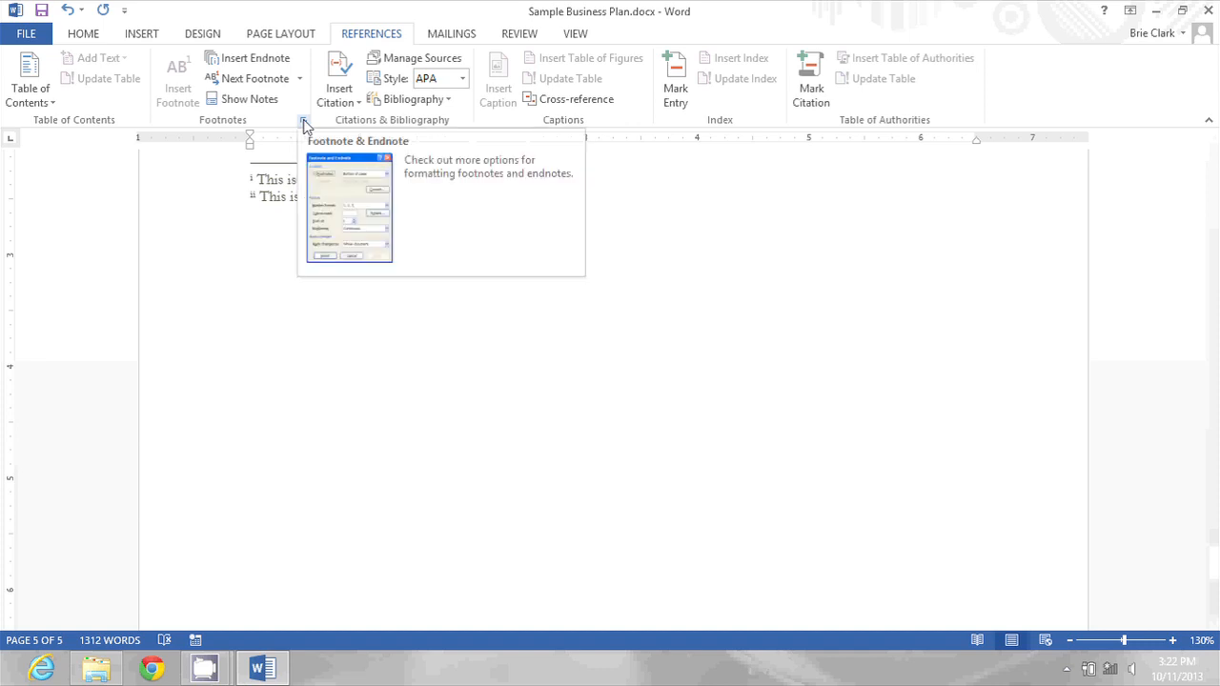
pyautogui.click(305, 124)
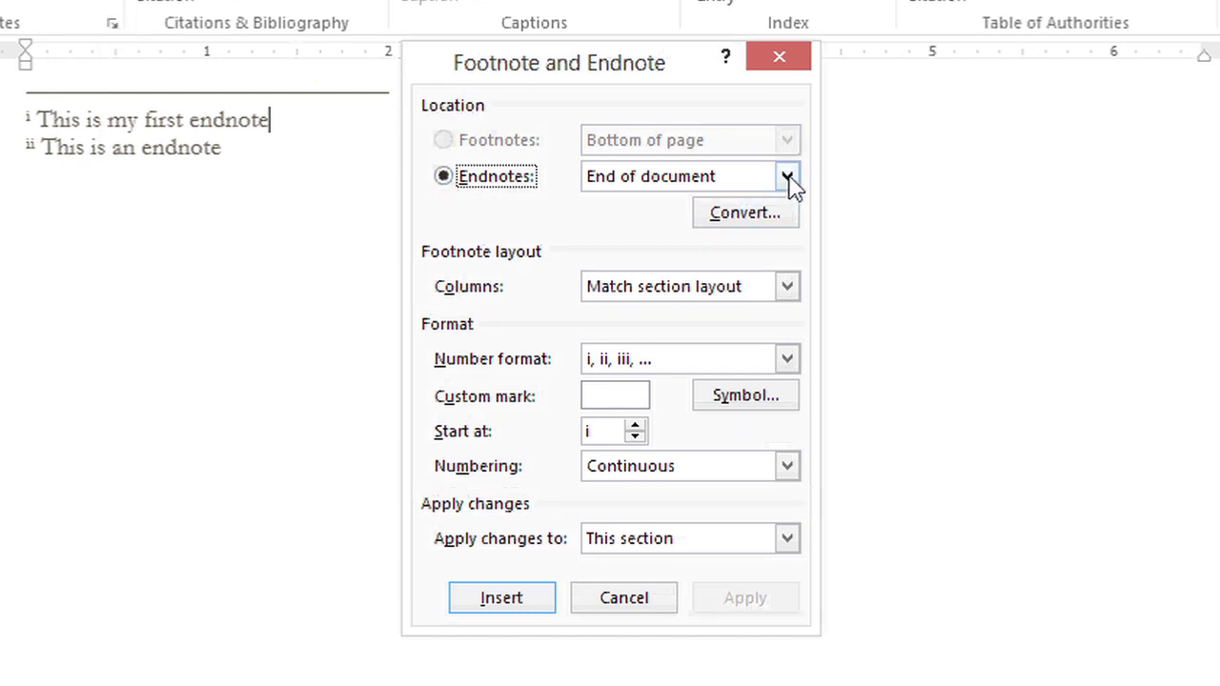
pyautogui.click(788, 175)
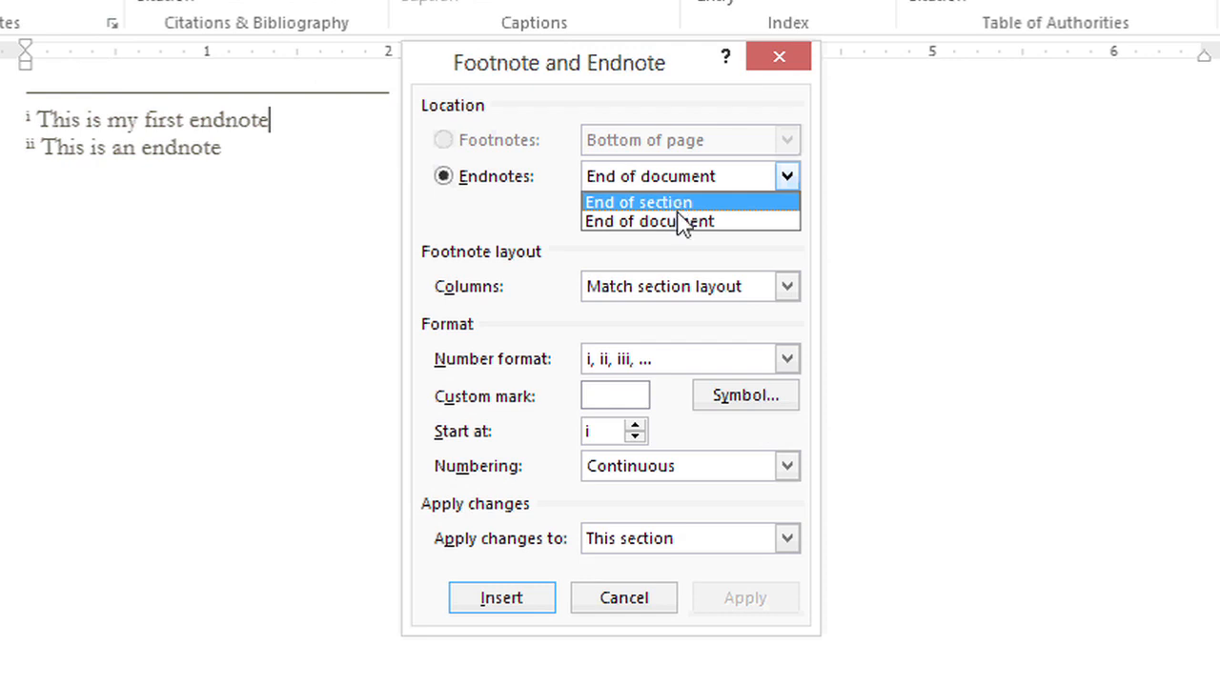
pyautogui.moveTo(652, 222)
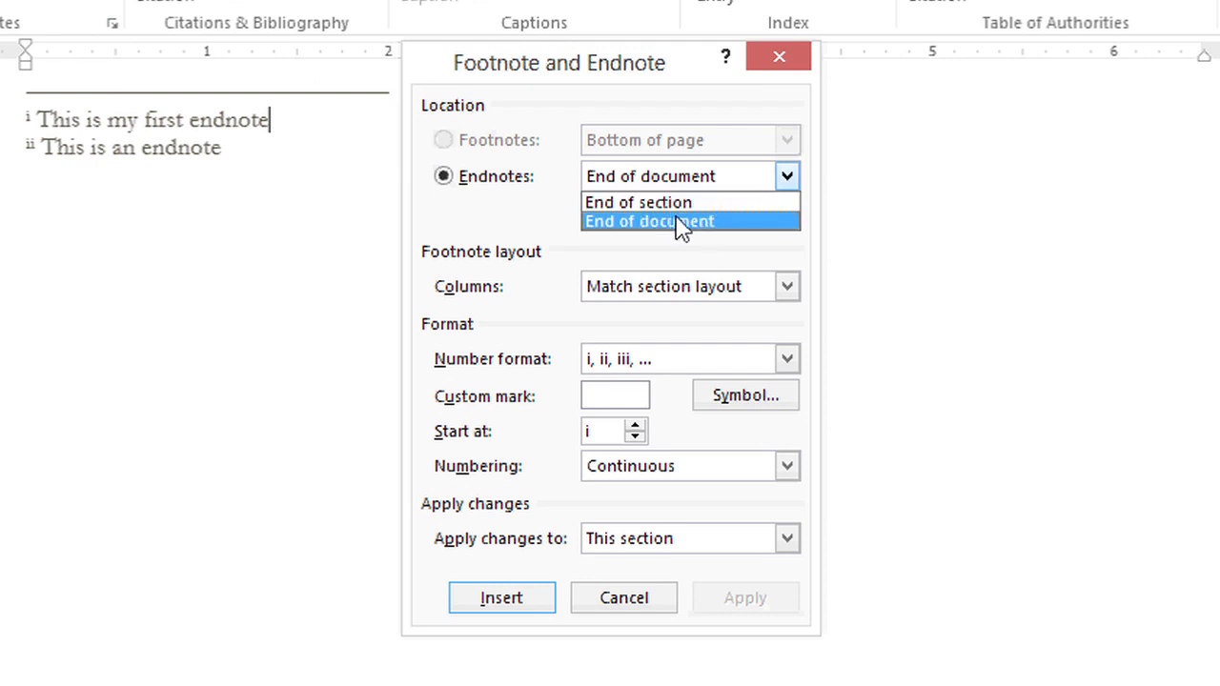
pyautogui.click(648, 221)
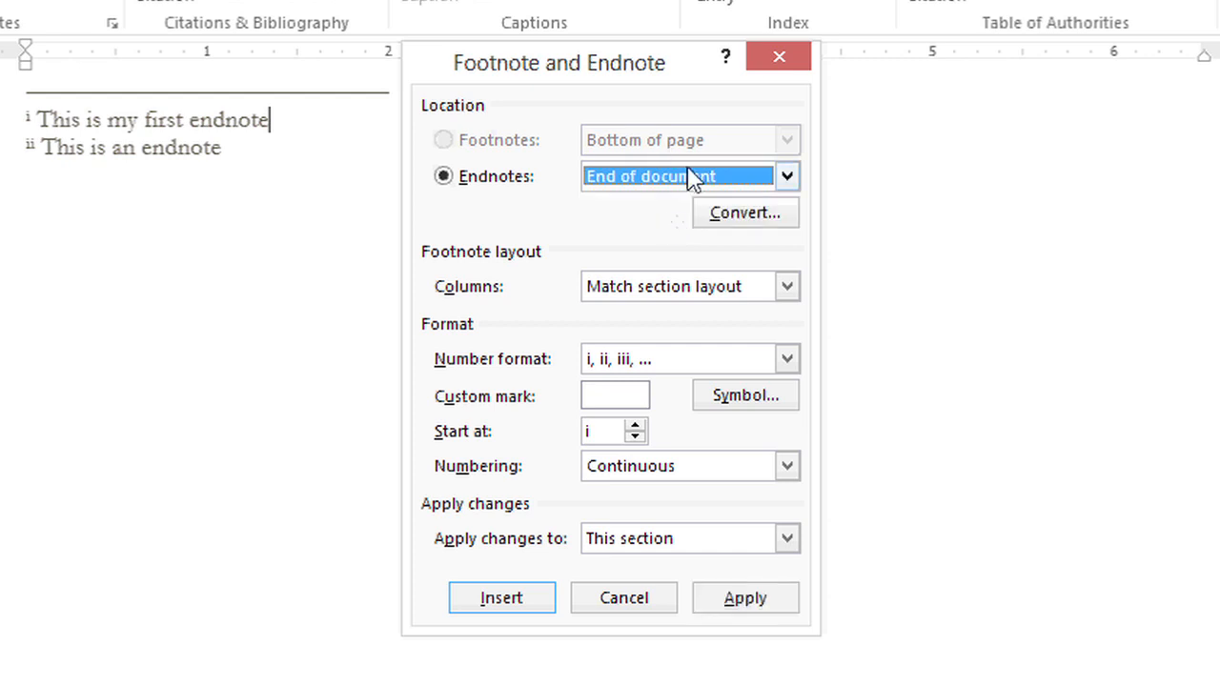
pyautogui.moveTo(648, 162)
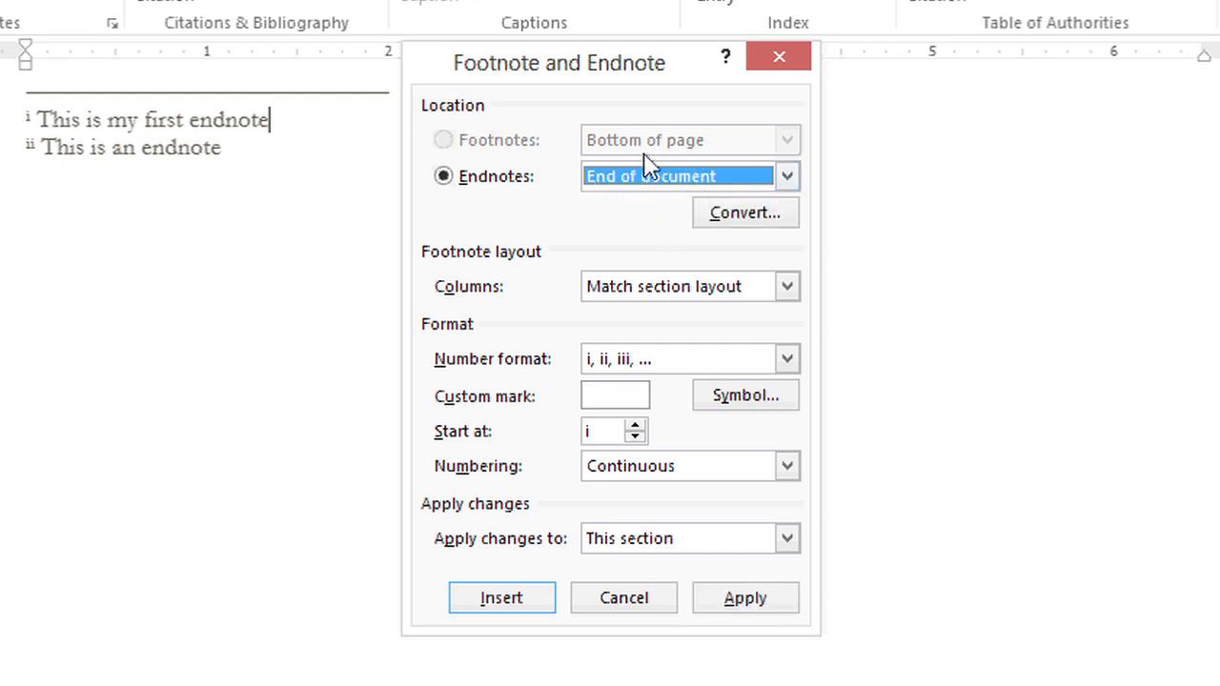
pyautogui.moveTo(624, 599)
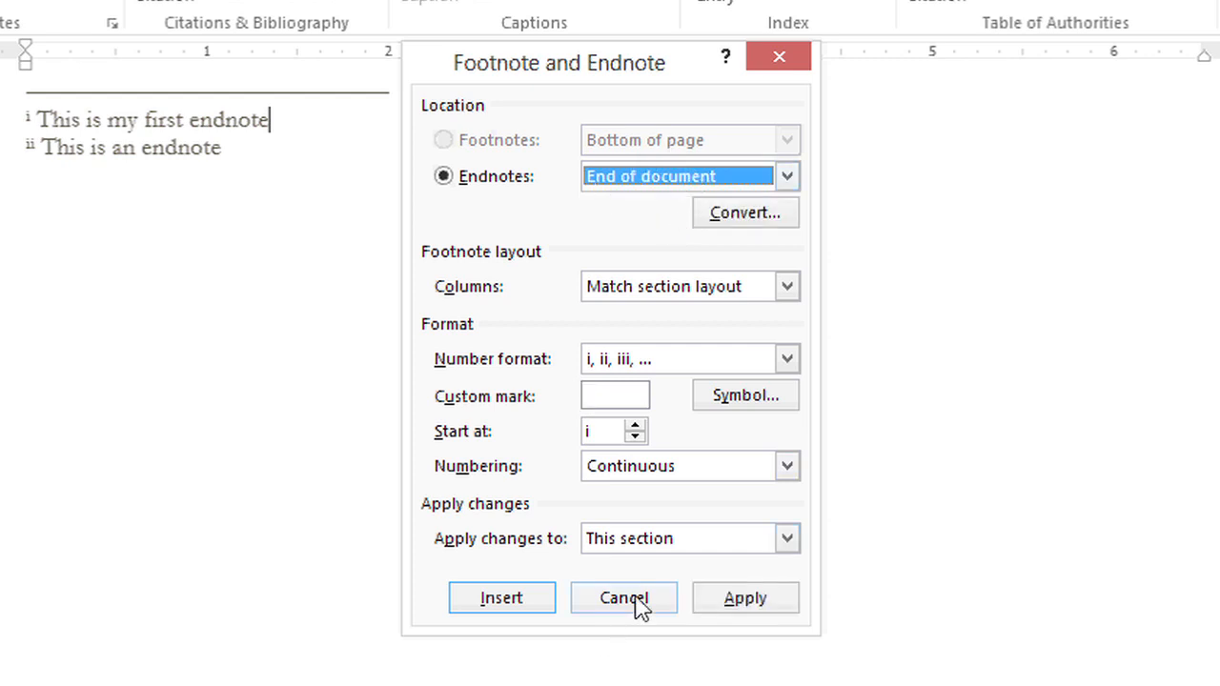
pyautogui.click(623, 598)
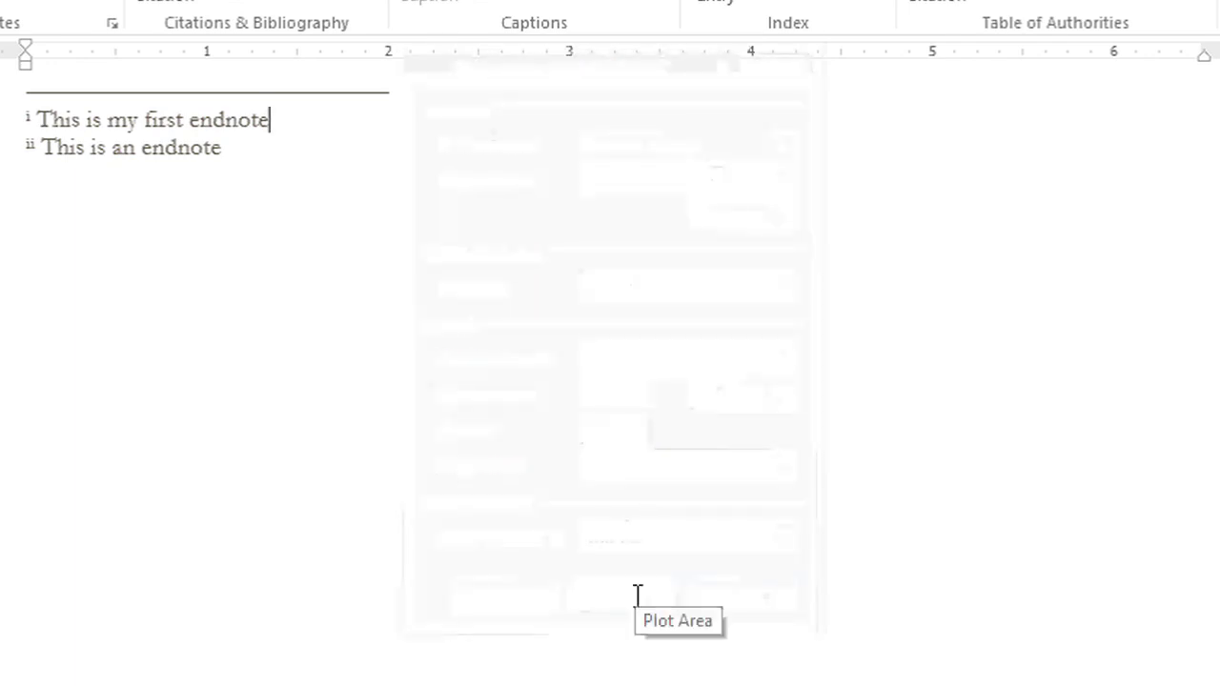